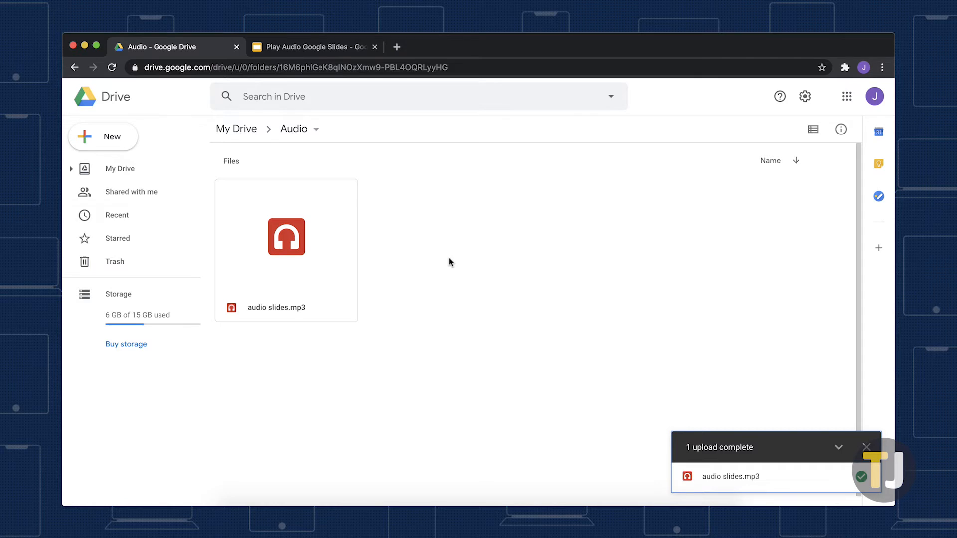
mouse_move(313, 76)
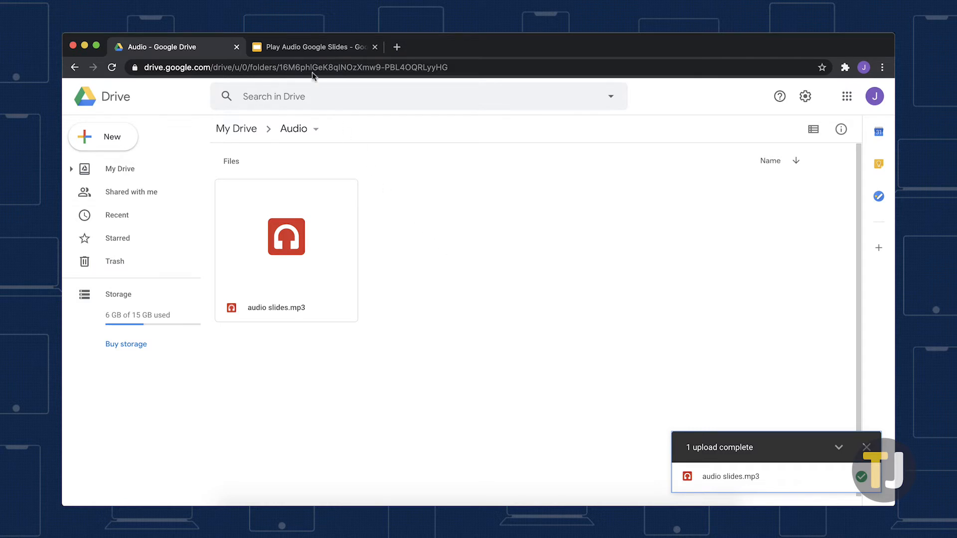
- Switch to the Play Audio presentation and open the Insert audio chooser
left_click(313, 47)
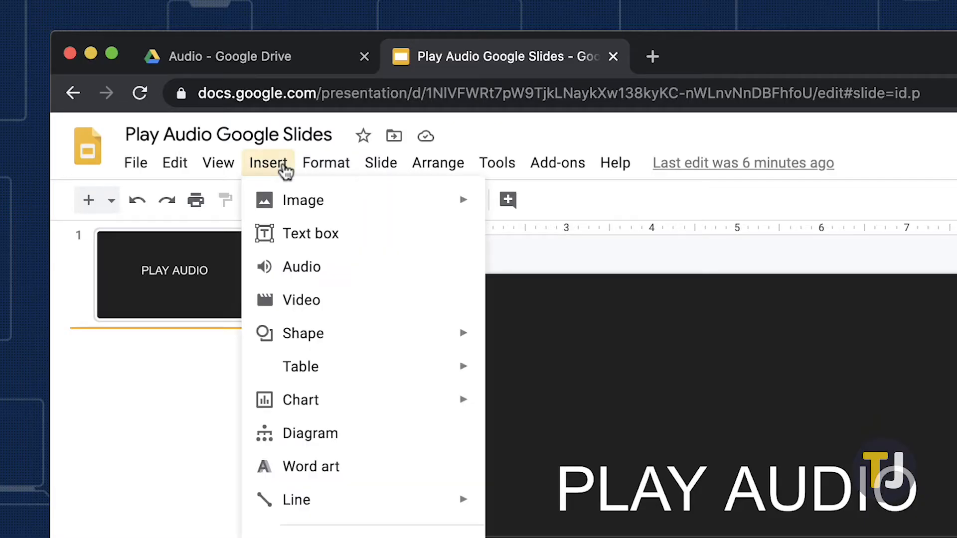
left_click(301, 267)
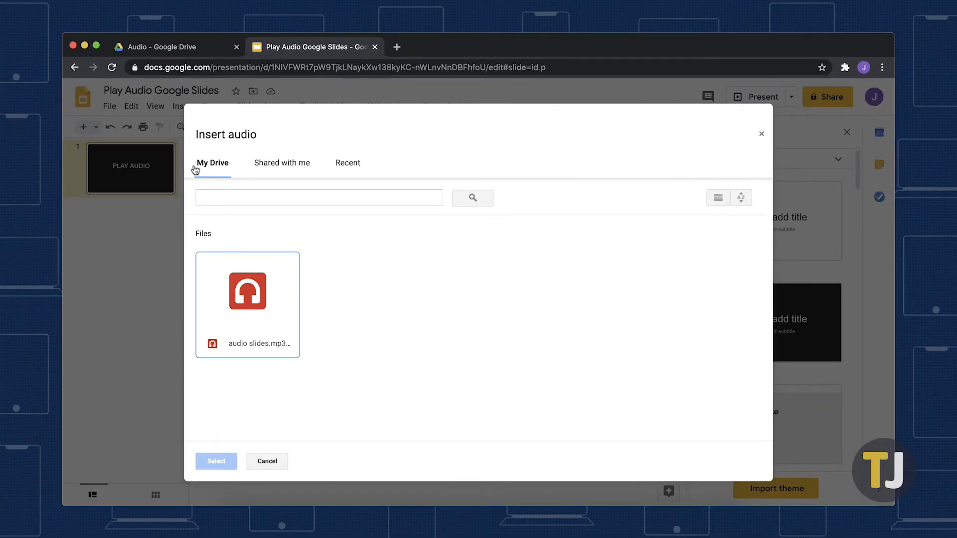
- Insert audio slides.mp3 from My Drive onto the PLAY AUDIO slide
left_click(319, 198)
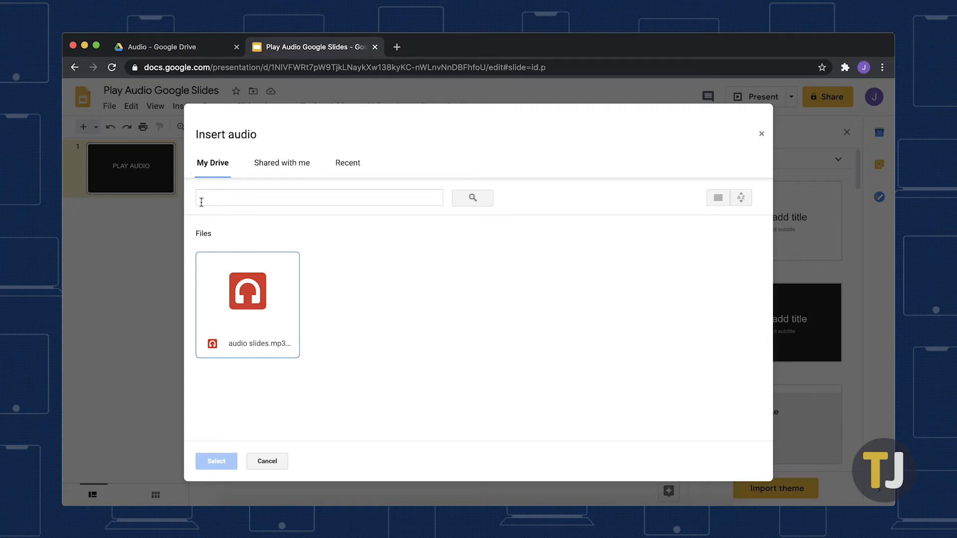
left_click(247, 292)
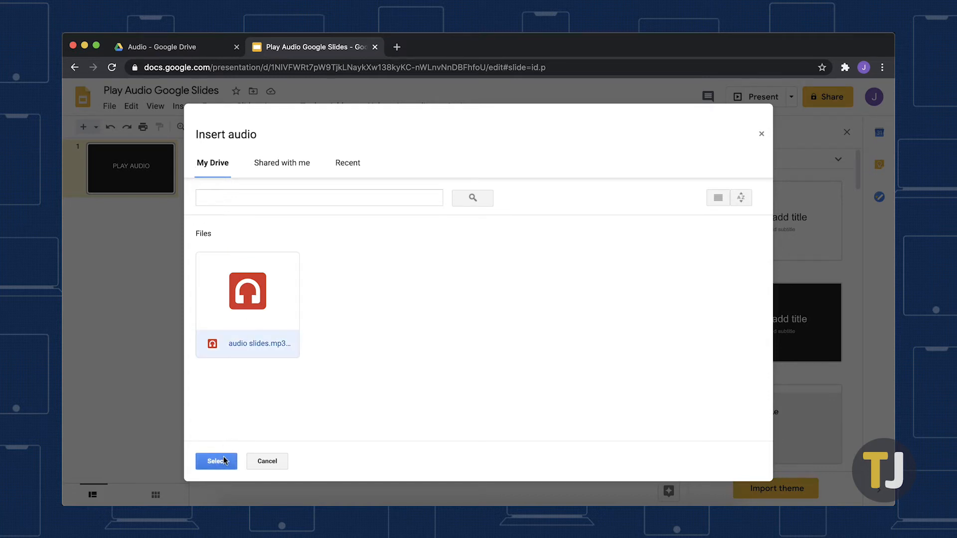
left_click(215, 461)
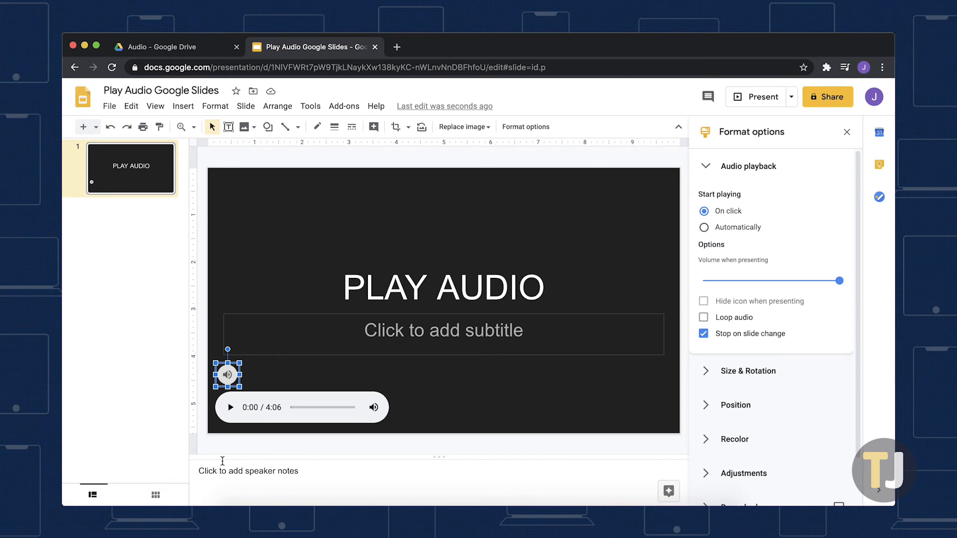
- Open the audio clip's format options and set Start playing to Automatically
right_click(226, 374)
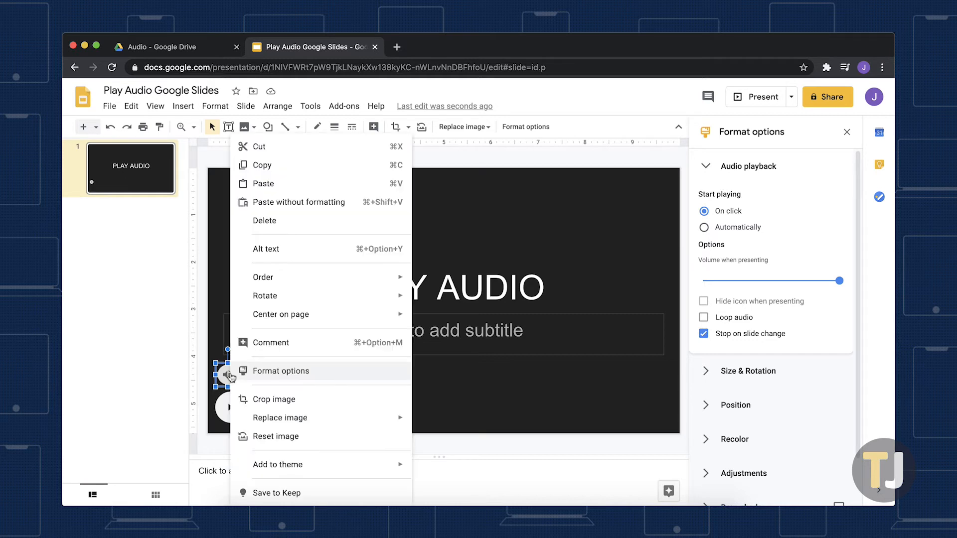
mouse_move(248, 378)
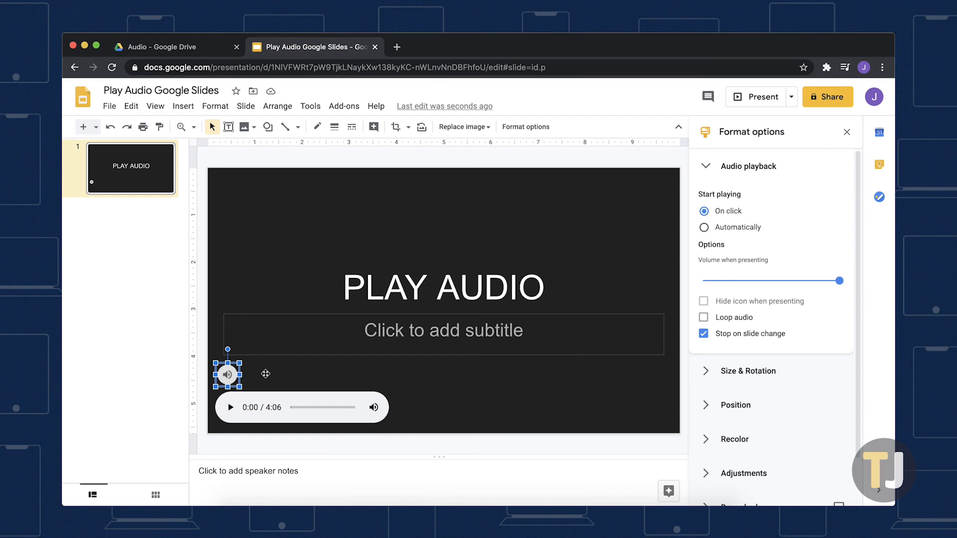
mouse_move(674, 240)
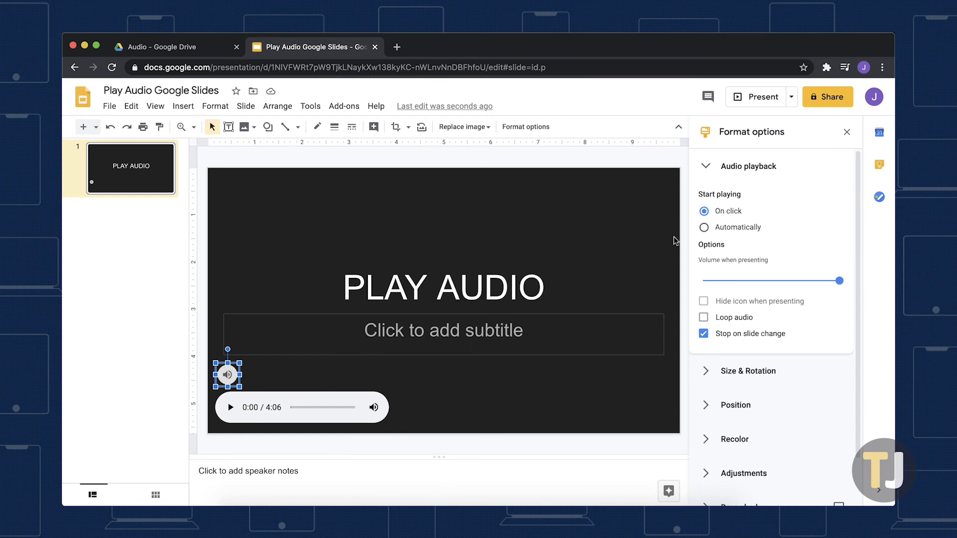
left_click(703, 227)
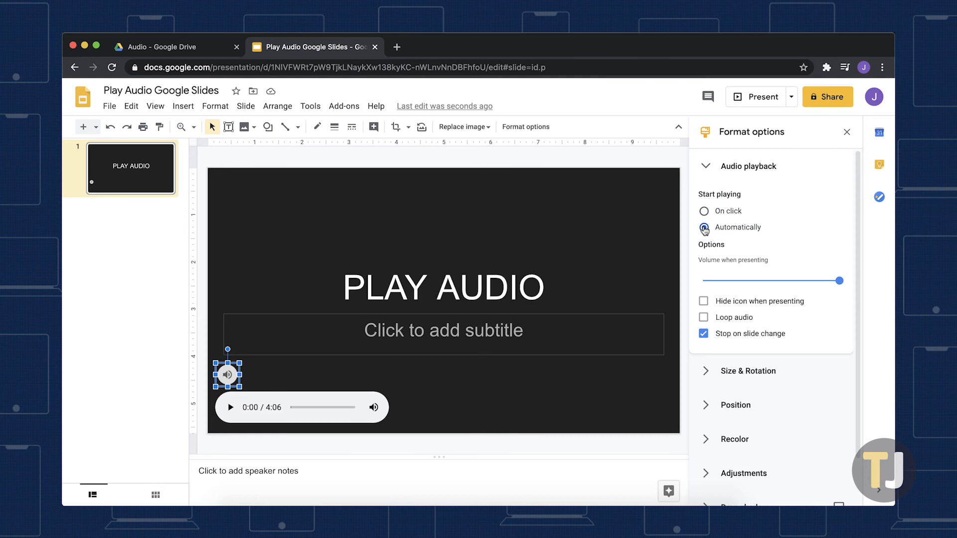
- Confirm automatic start and uncheck Stop on slide change for the audio
left_click(703, 227)
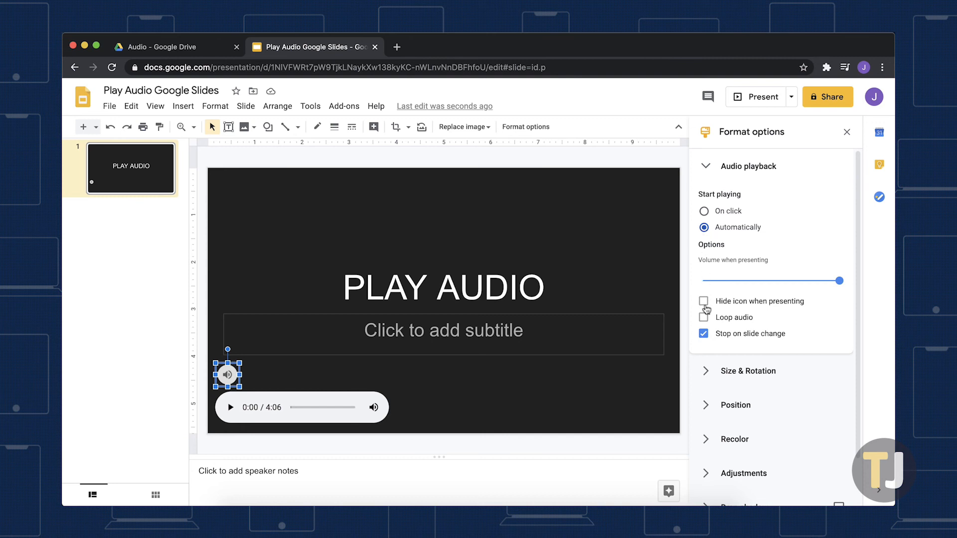
left_click(703, 334)
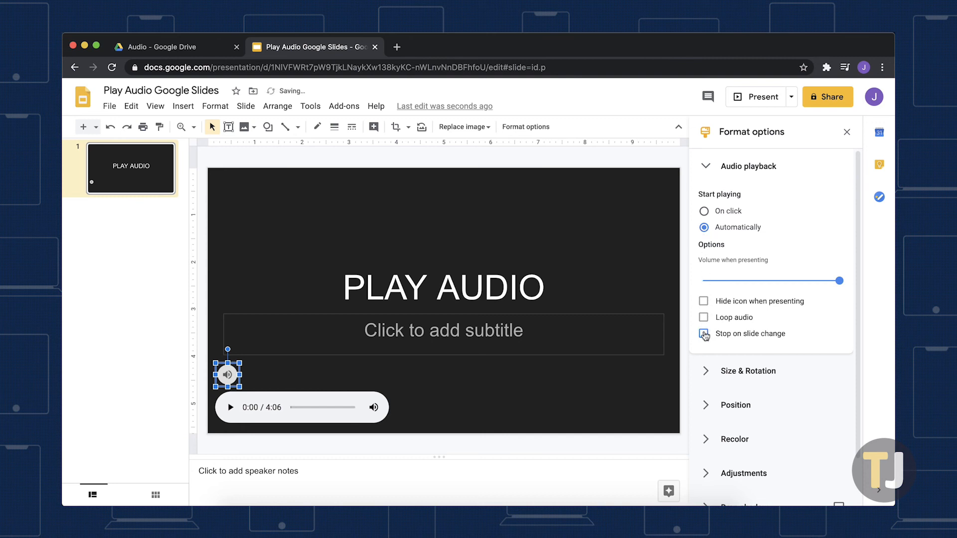